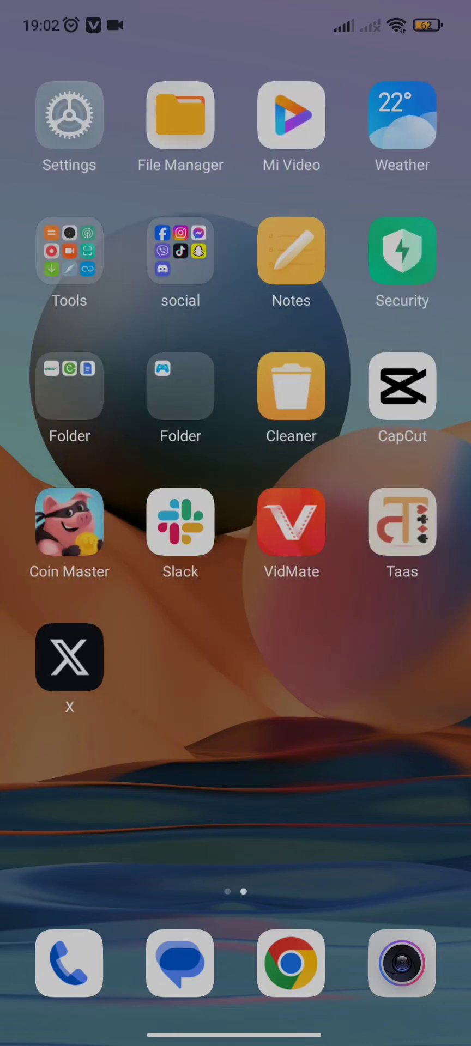
Launch the X app from the Android home screen.
left_click(69, 657)
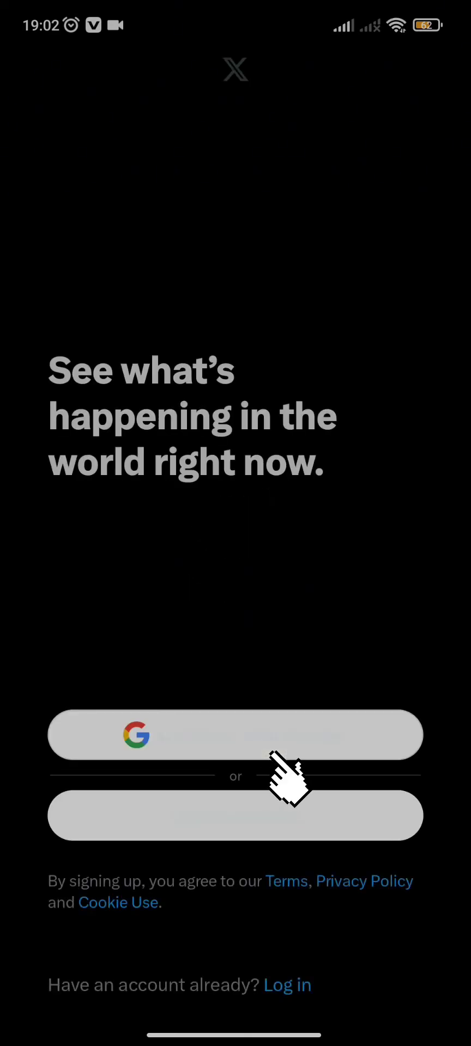
Sign in to X with Google, choosing the first account and confirming 'Continue as'.
left_click(235, 734)
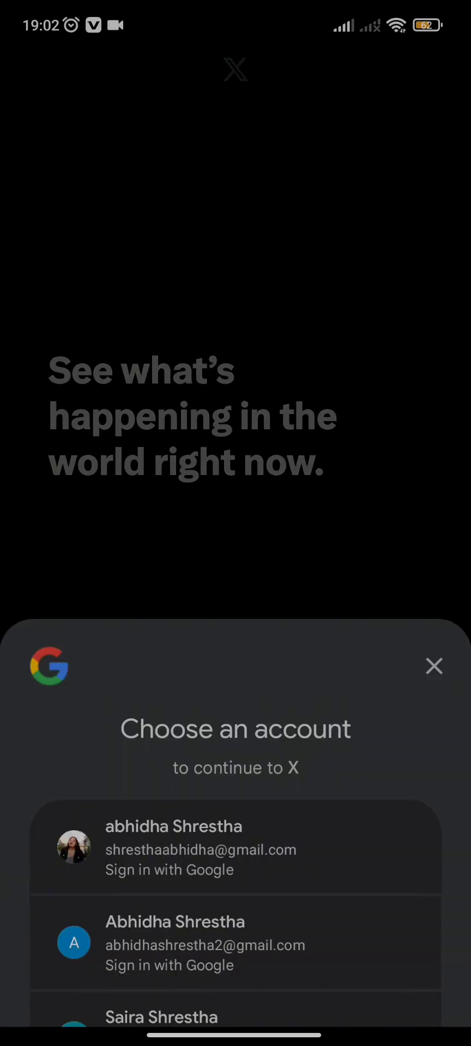
left_click(235, 848)
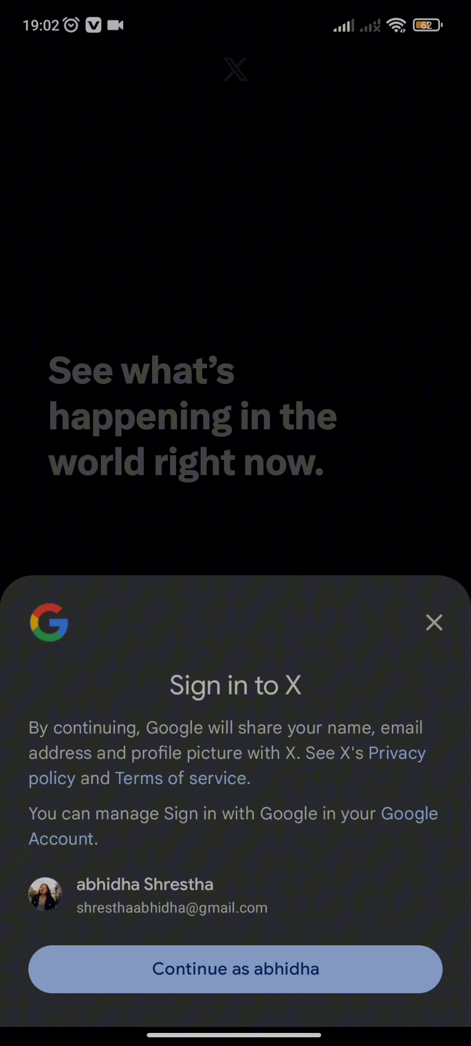
left_click(235, 969)
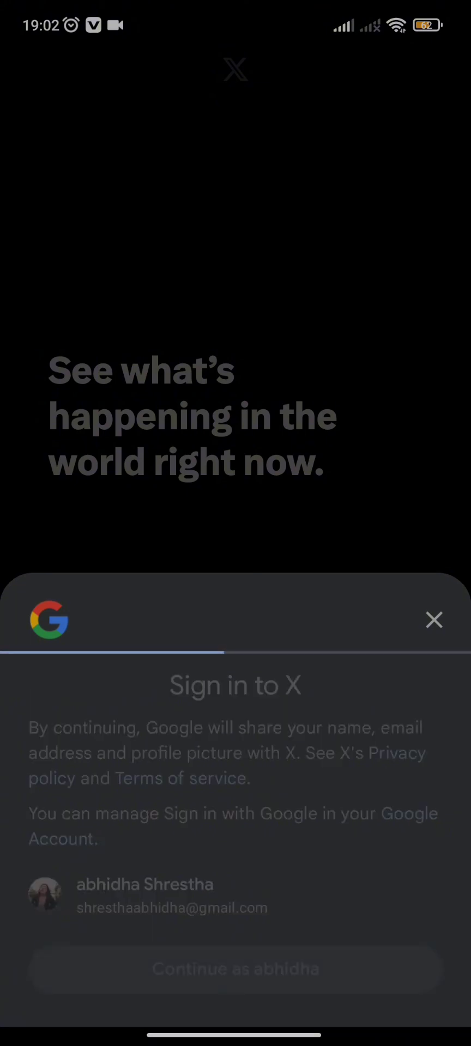
left_click(235, 969)
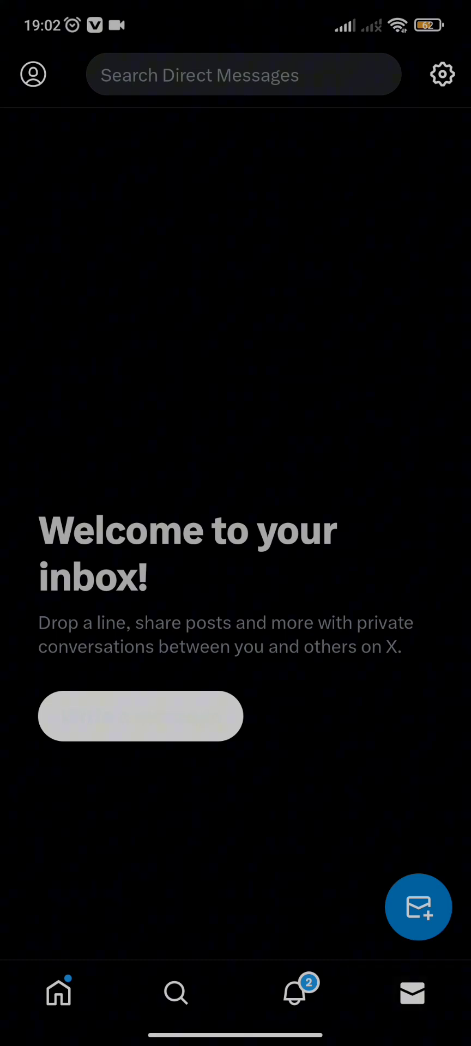
Return to the Android home screen once the Messages inbox has loaded.
key("home")
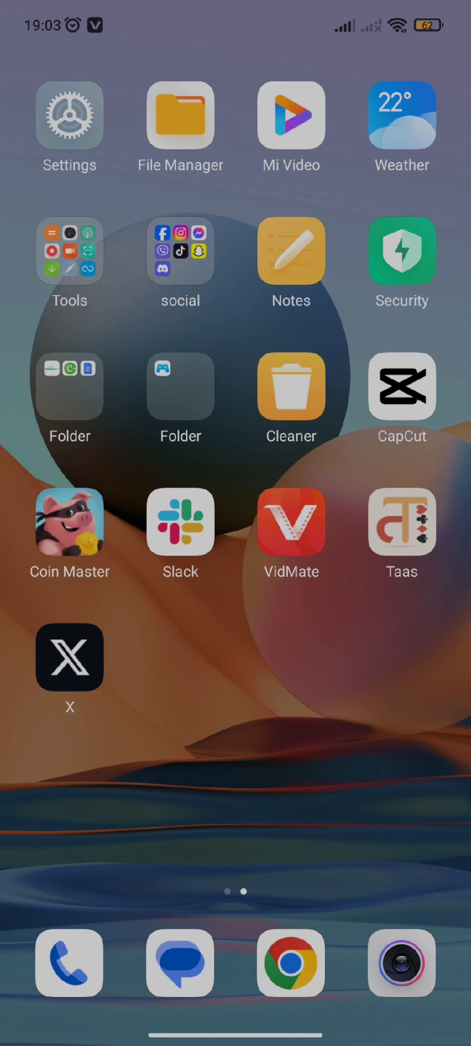